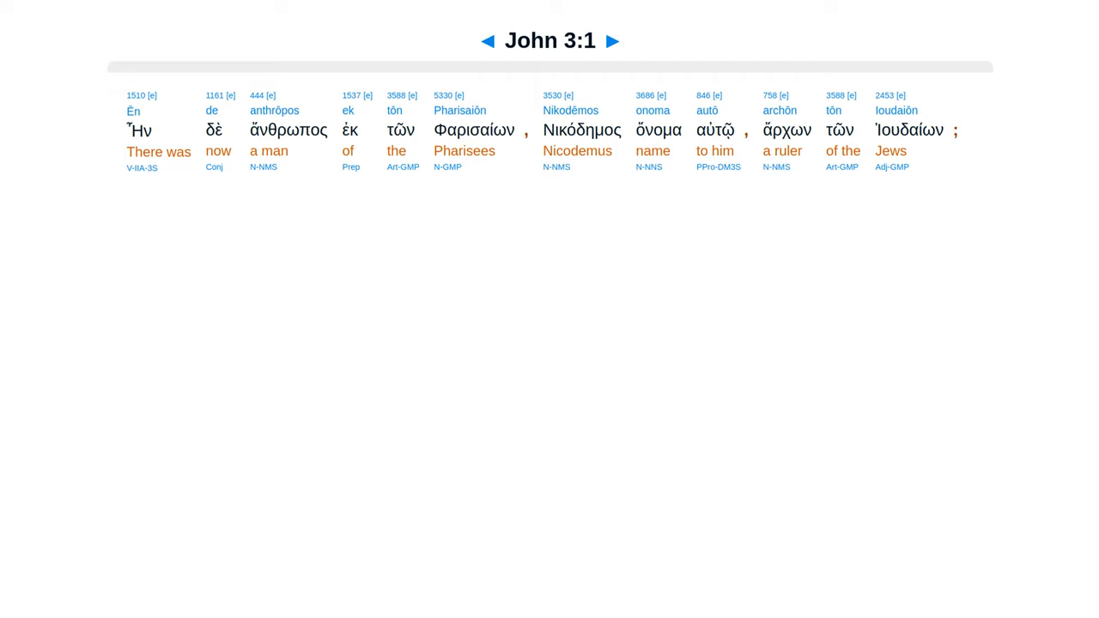
- Advance the Greek interlinear from John 3:1 through 3:2 to John 3:3
{"action": "left_click", "coordinate": [611, 41]}
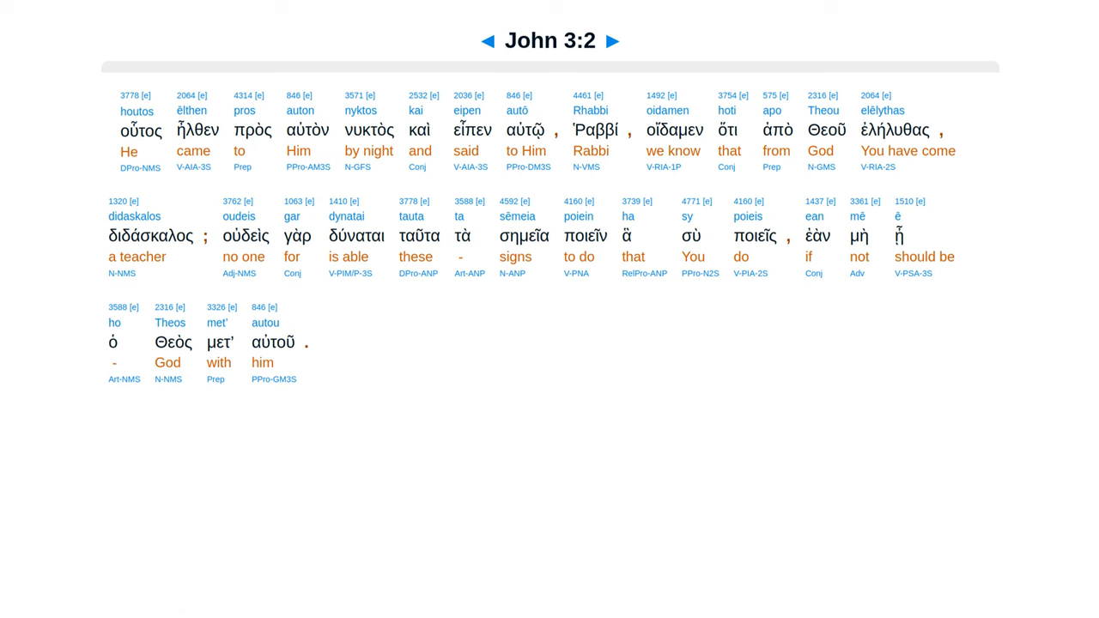
{"action": "left_click", "coordinate": [611, 42]}
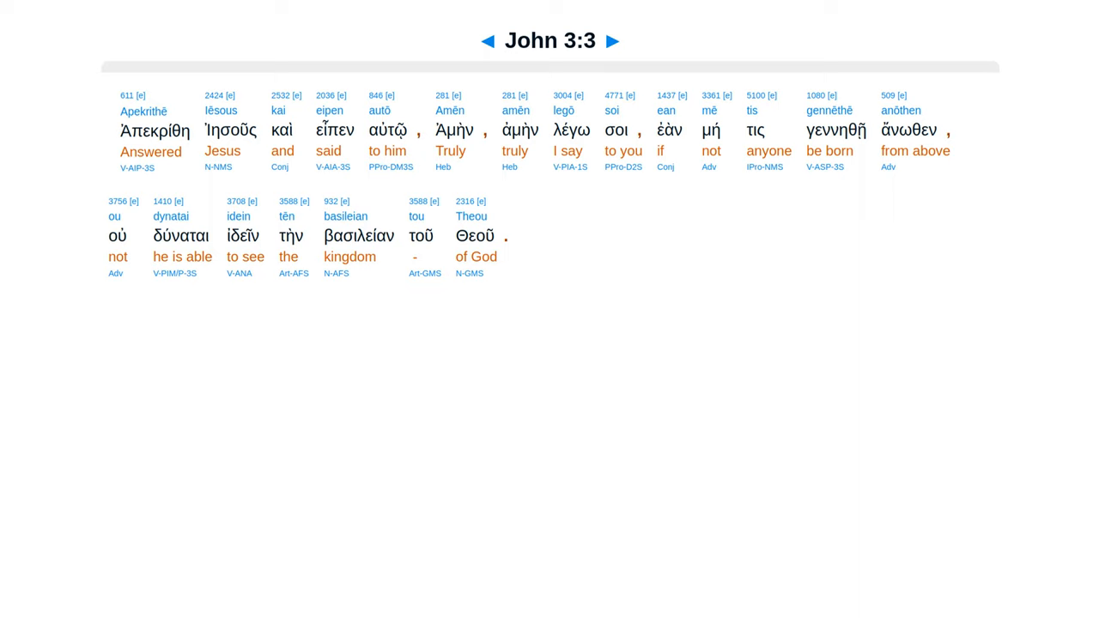
- Step through John 3:4 and 3:5 to display the interlinear of John 3:6
{"action": "left_click", "coordinate": [611, 42]}
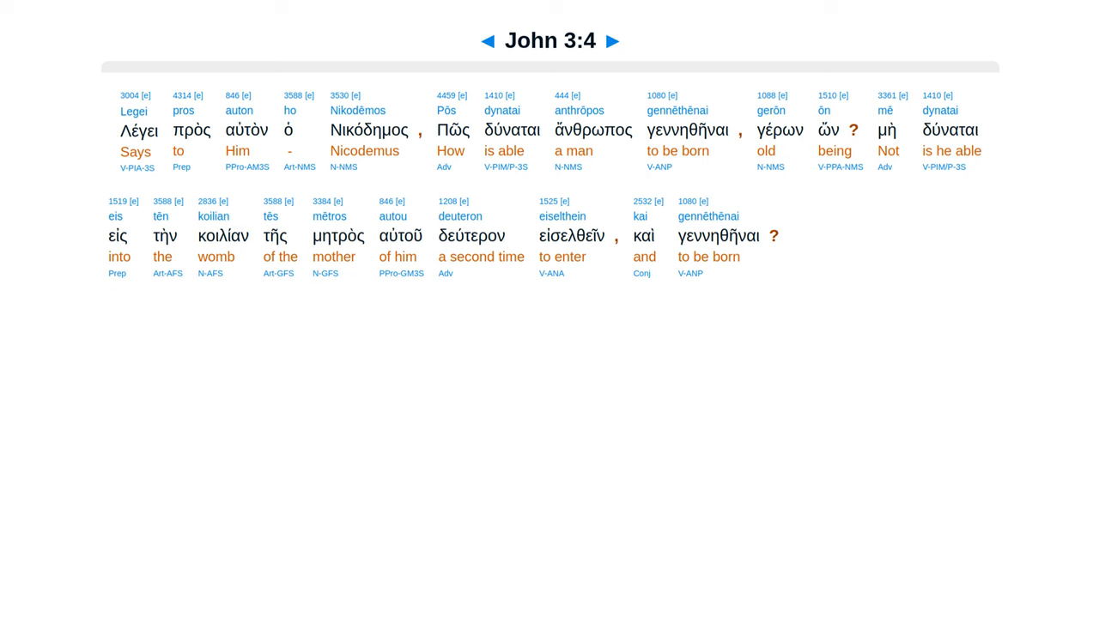
{"action": "left_click", "coordinate": [611, 42]}
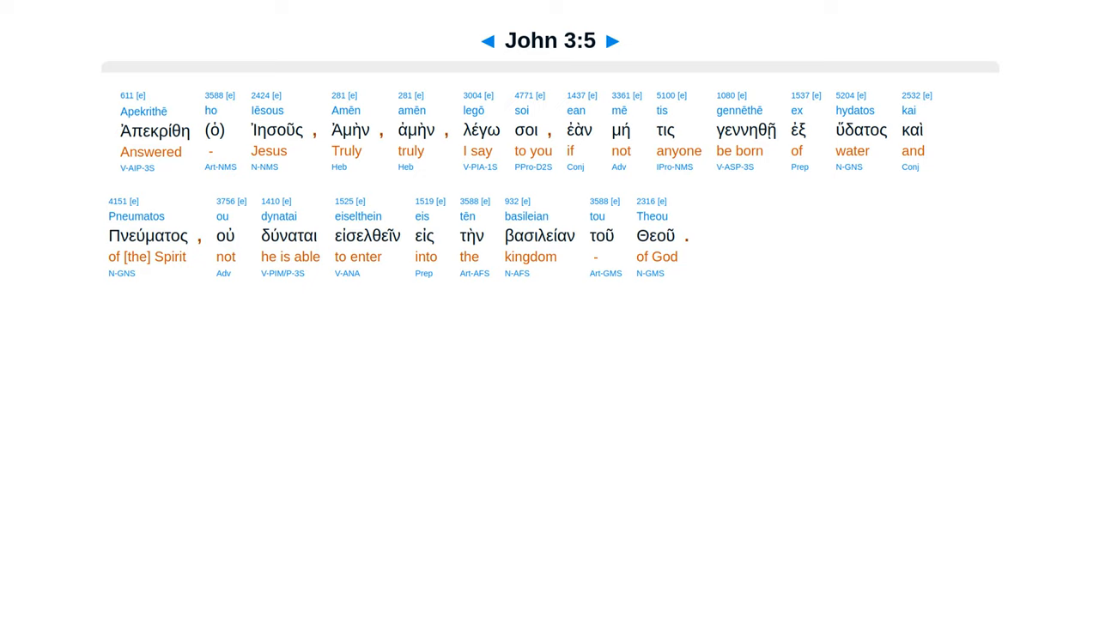
{"action": "left_click", "coordinate": [611, 41]}
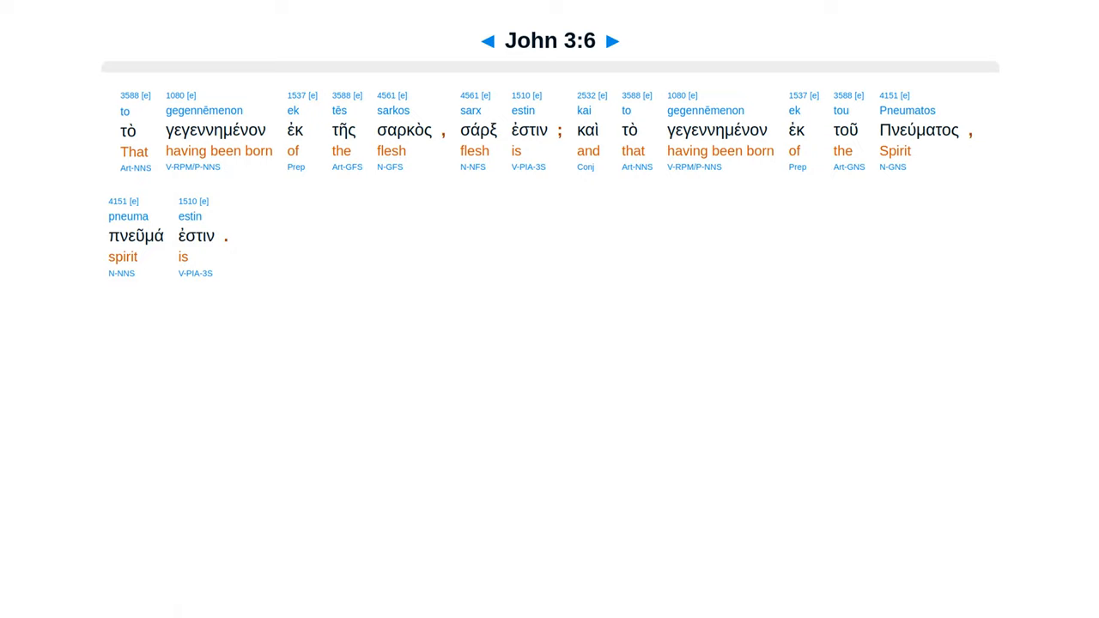
- Advance through John 3:7, 3:8 and 3:9 to show the interlinear of John 3:10
{"action": "left_click", "coordinate": [611, 41]}
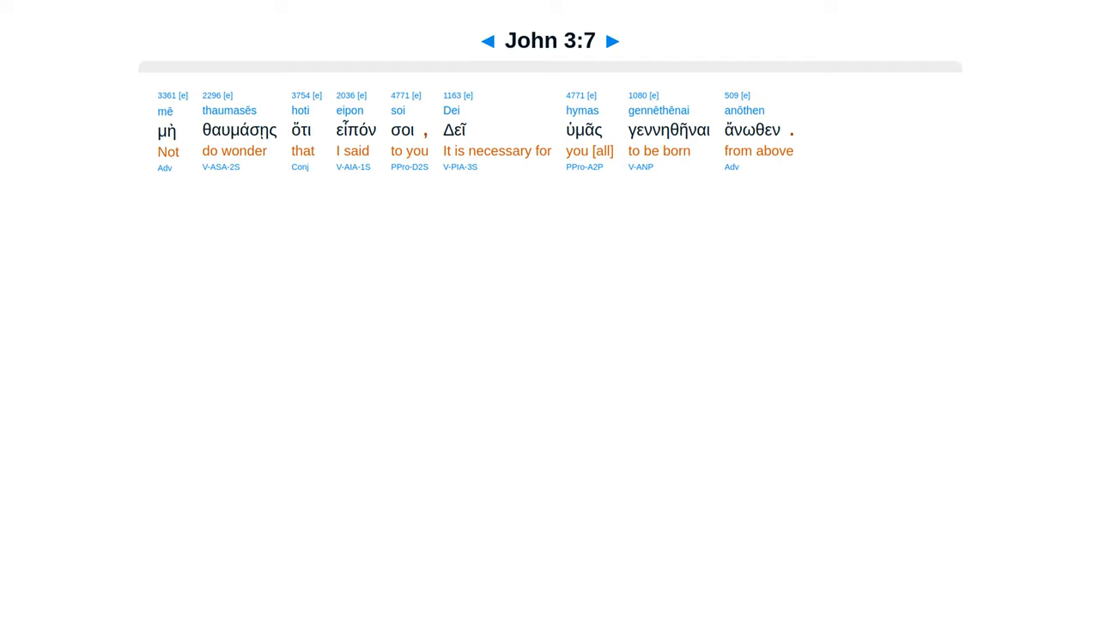
{"action": "left_click", "coordinate": [611, 41]}
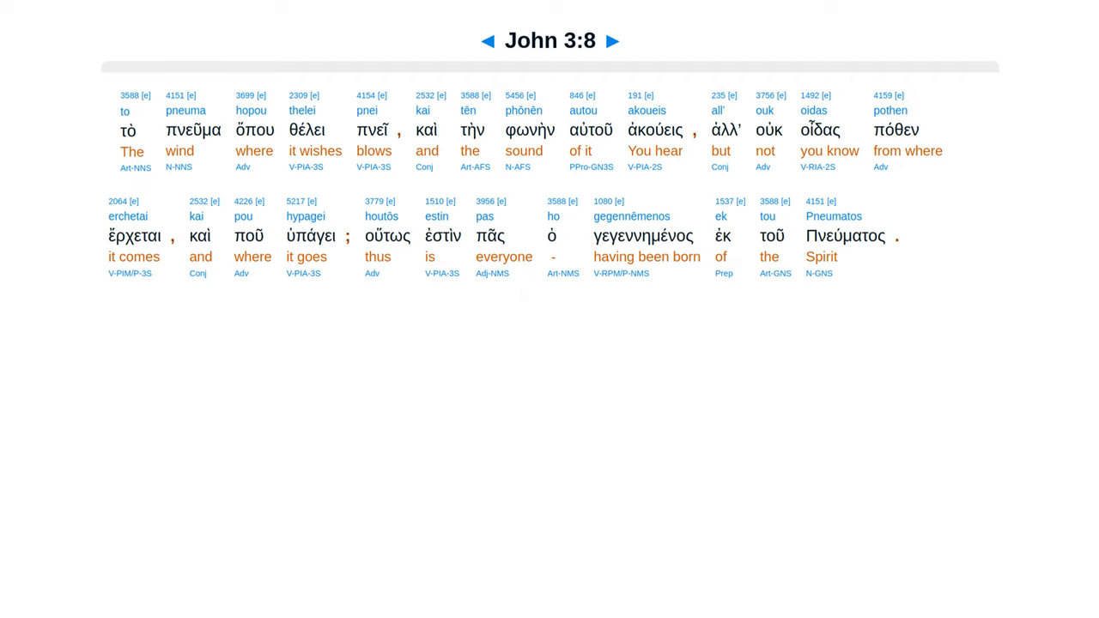
{"action": "left_click", "coordinate": [611, 41]}
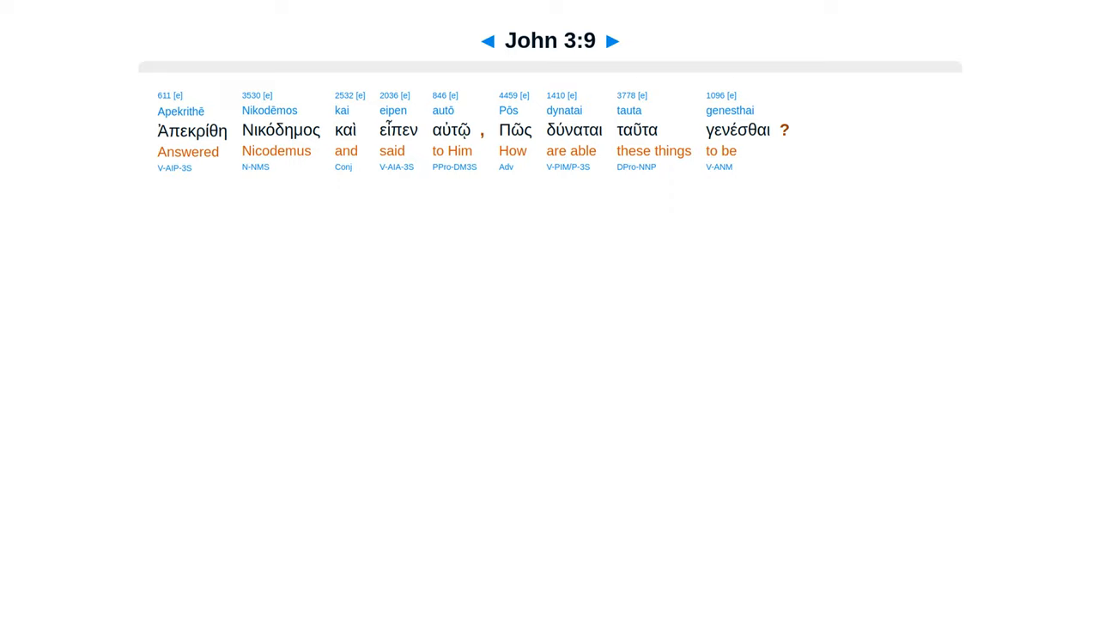
{"action": "left_click", "coordinate": [611, 41]}
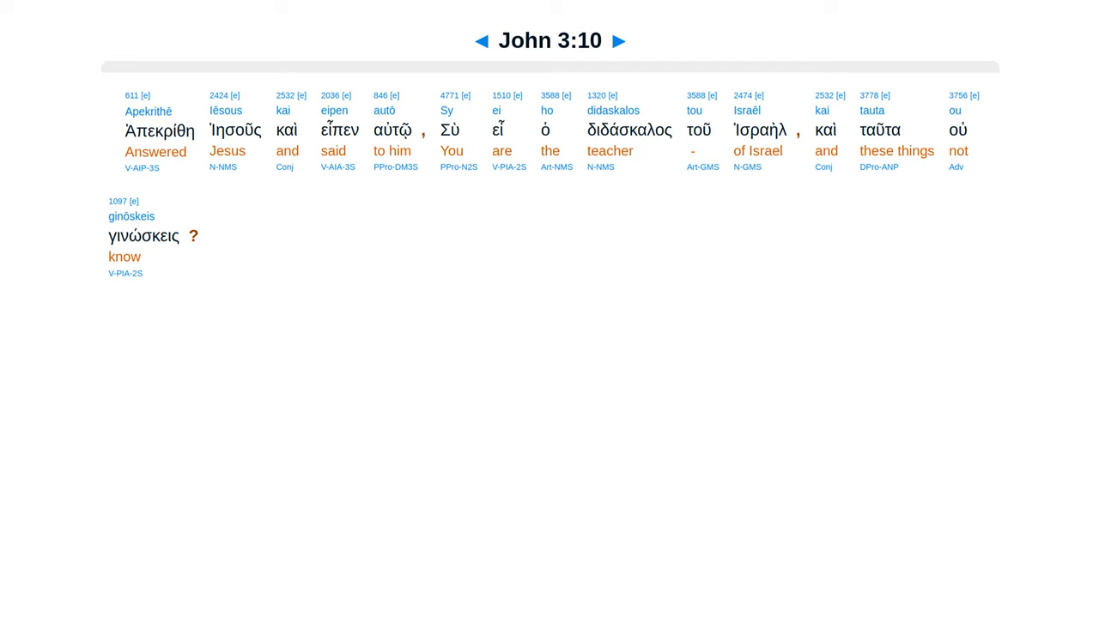
- Step through John 3:11 to 3:14 to display the Greek text of John 3:15
{"action": "left_click", "coordinate": [618, 41]}
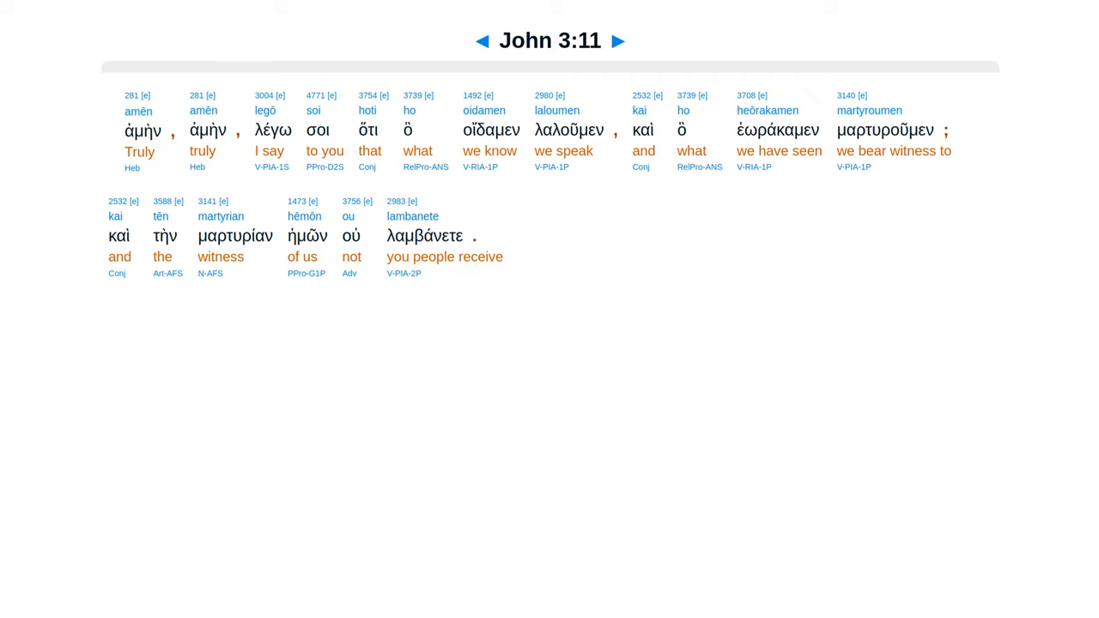
{"action": "left_click", "coordinate": [618, 41]}
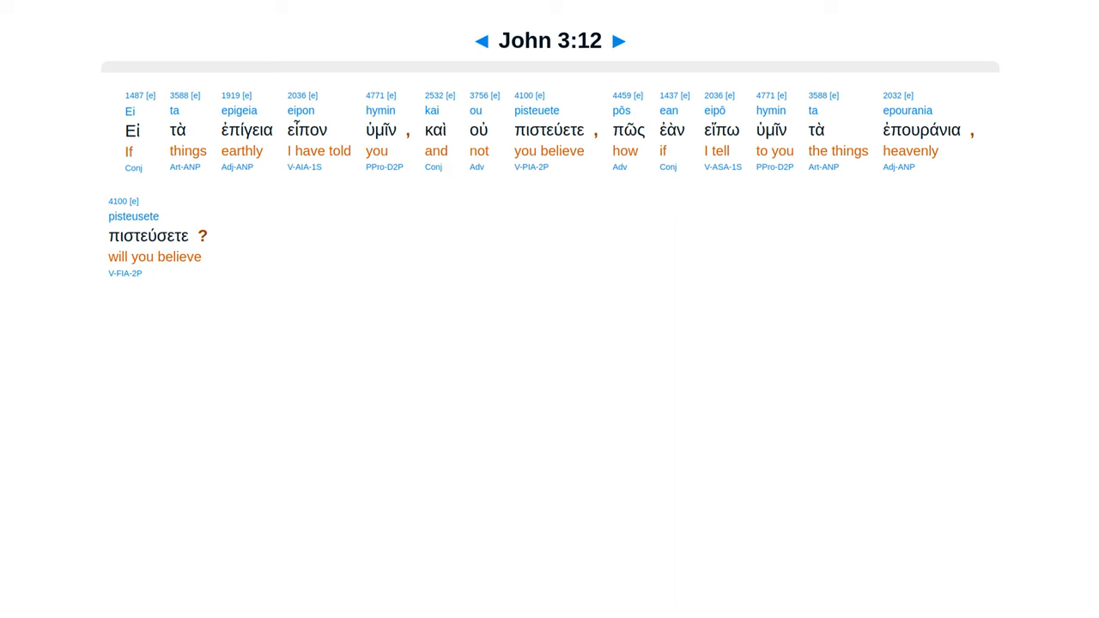
{"action": "left_click", "coordinate": [618, 41]}
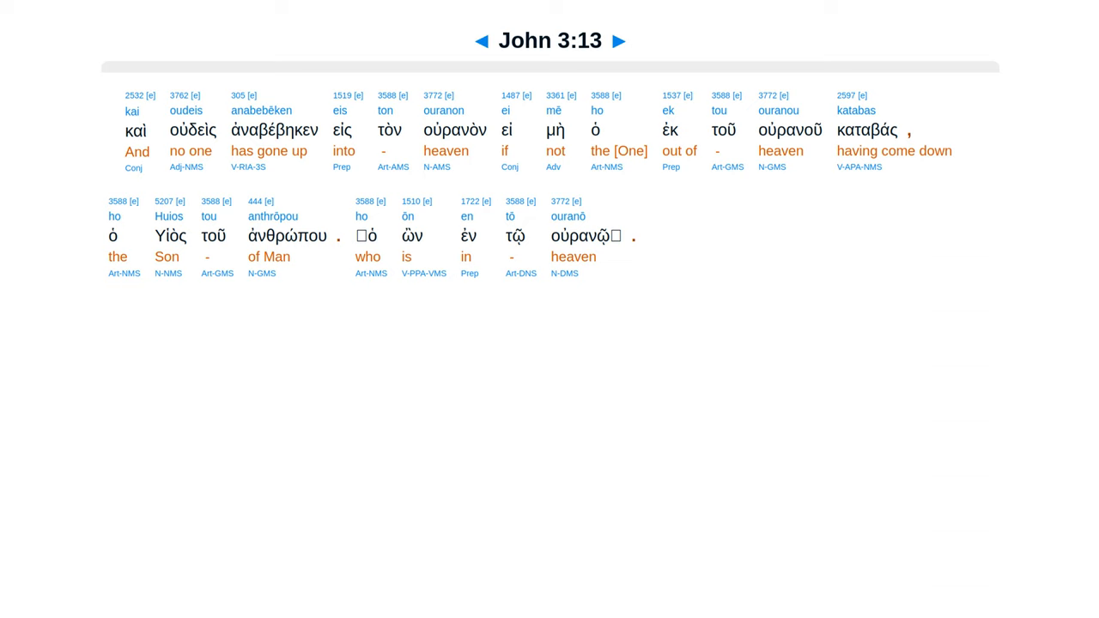
{"action": "left_click", "coordinate": [618, 41]}
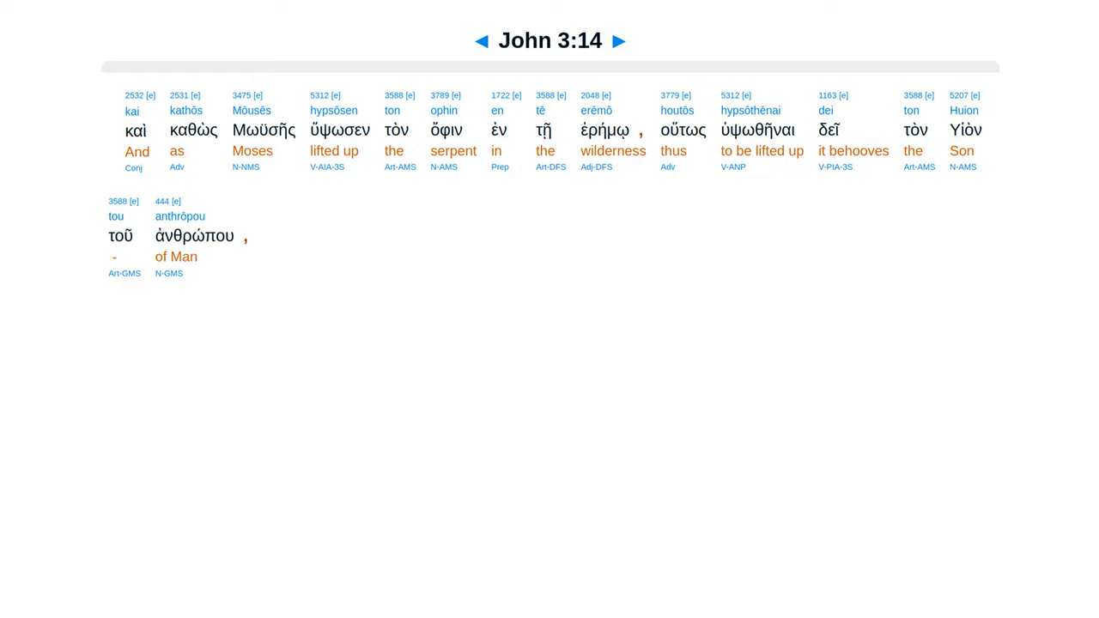
{"action": "left_click", "coordinate": [618, 42]}
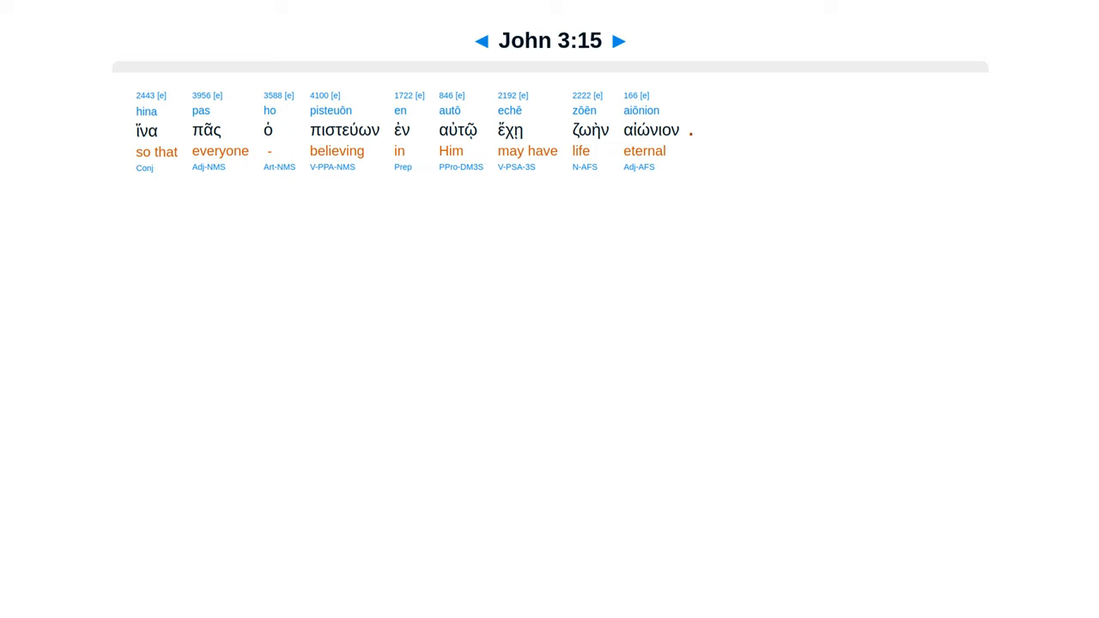
- Advance verse by verse through John 3:16 to 3:22 until John 3:23 is shown
{"action": "left_click", "coordinate": [618, 41]}
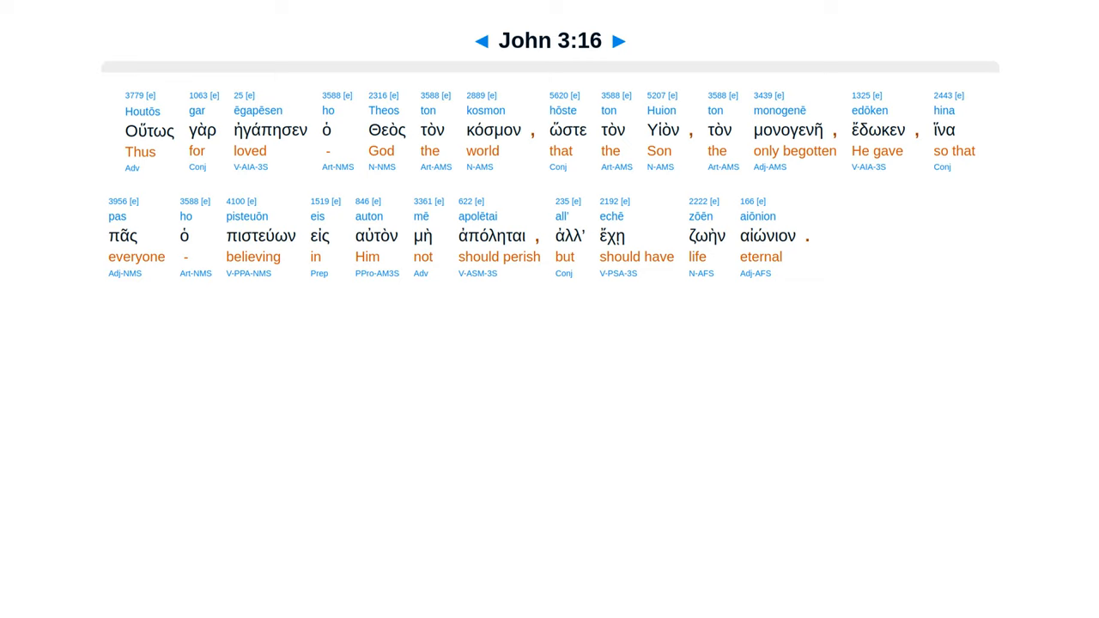
{"action": "left_click", "coordinate": [618, 41]}
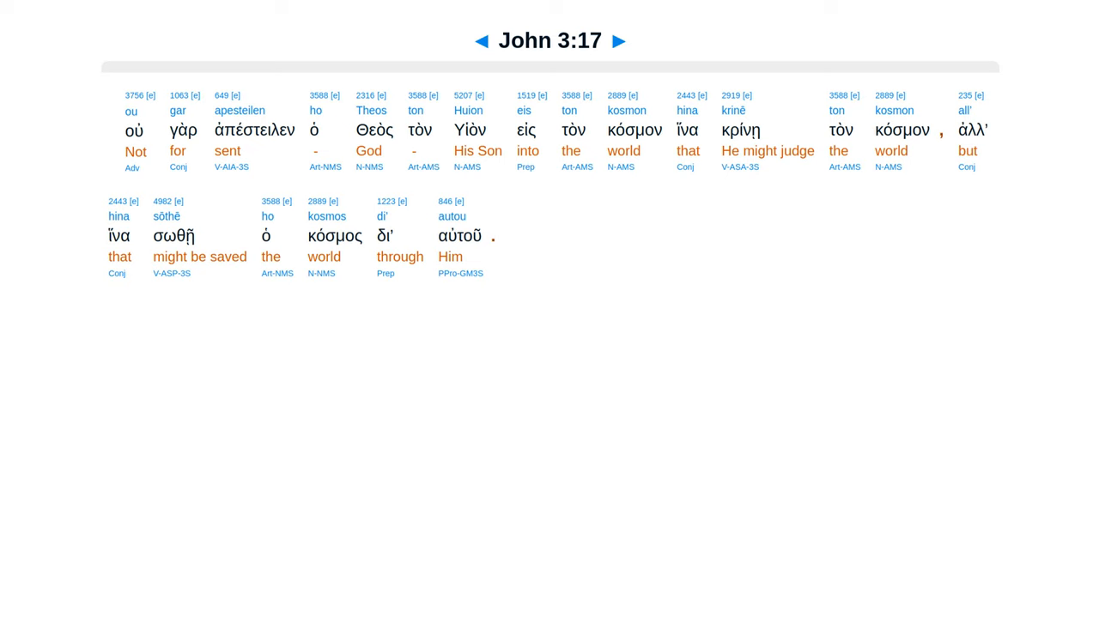
{"action": "left_click", "coordinate": [618, 41]}
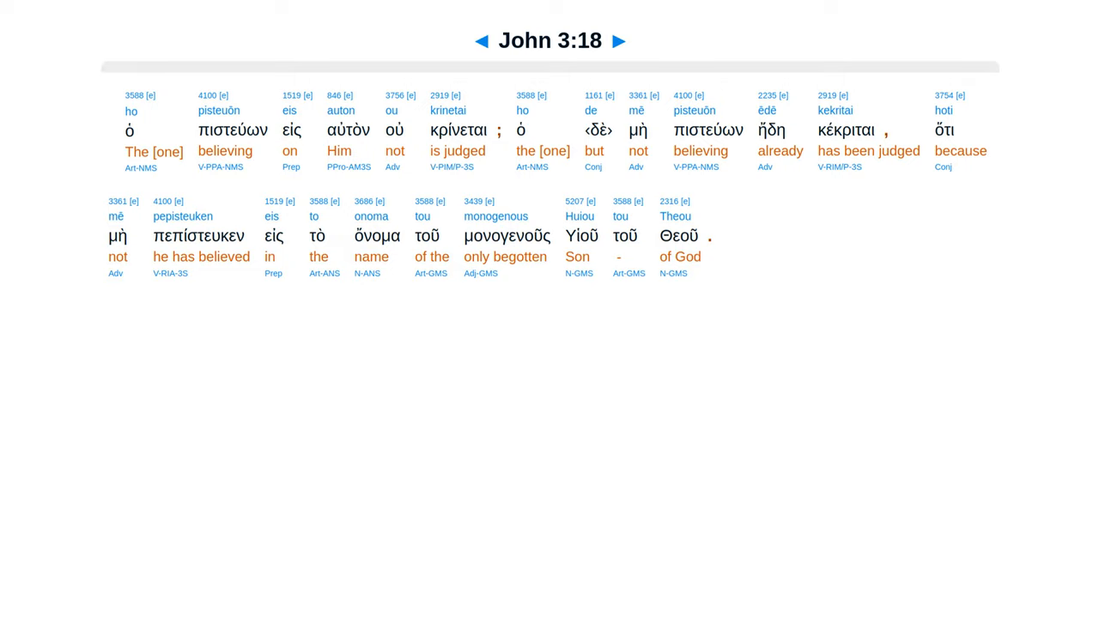
{"action": "left_click", "coordinate": [618, 41]}
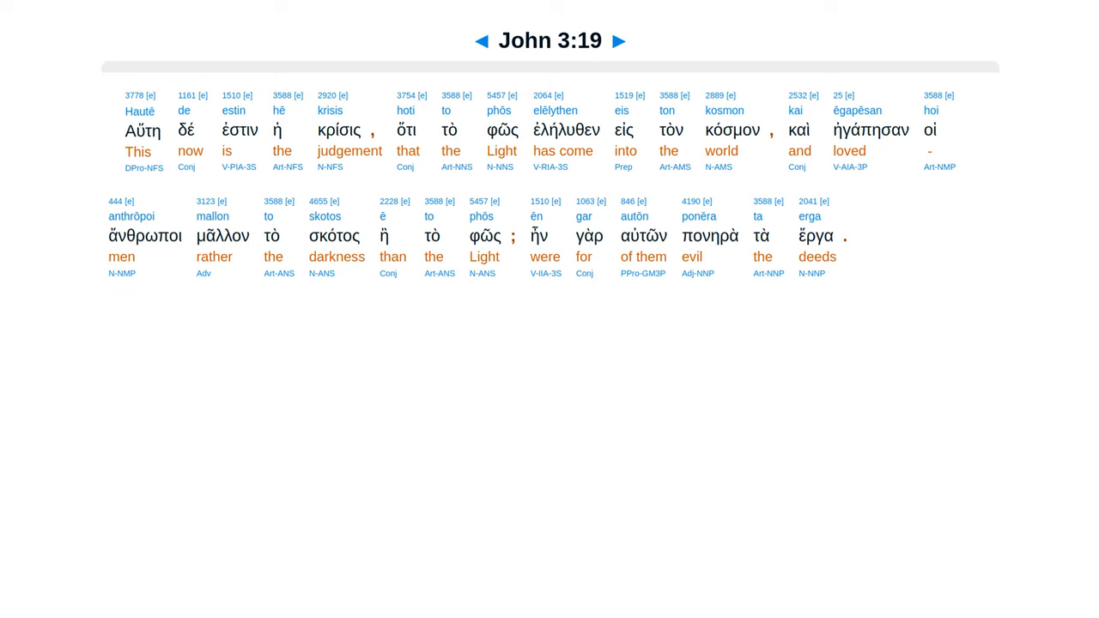
{"action": "left_click", "coordinate": [618, 41]}
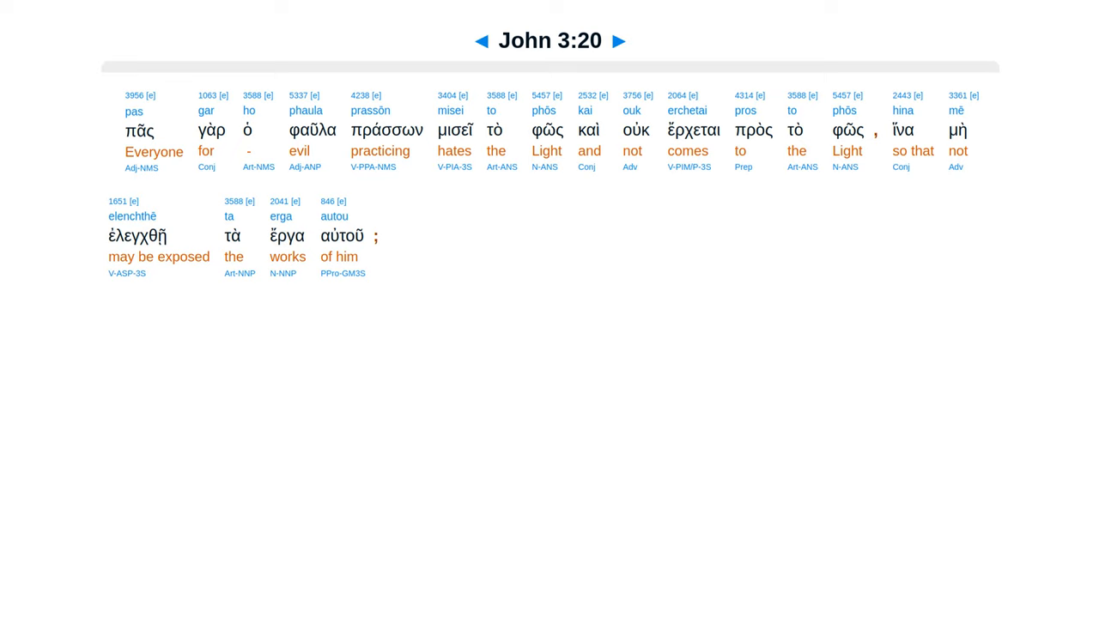
{"action": "left_click", "coordinate": [618, 41]}
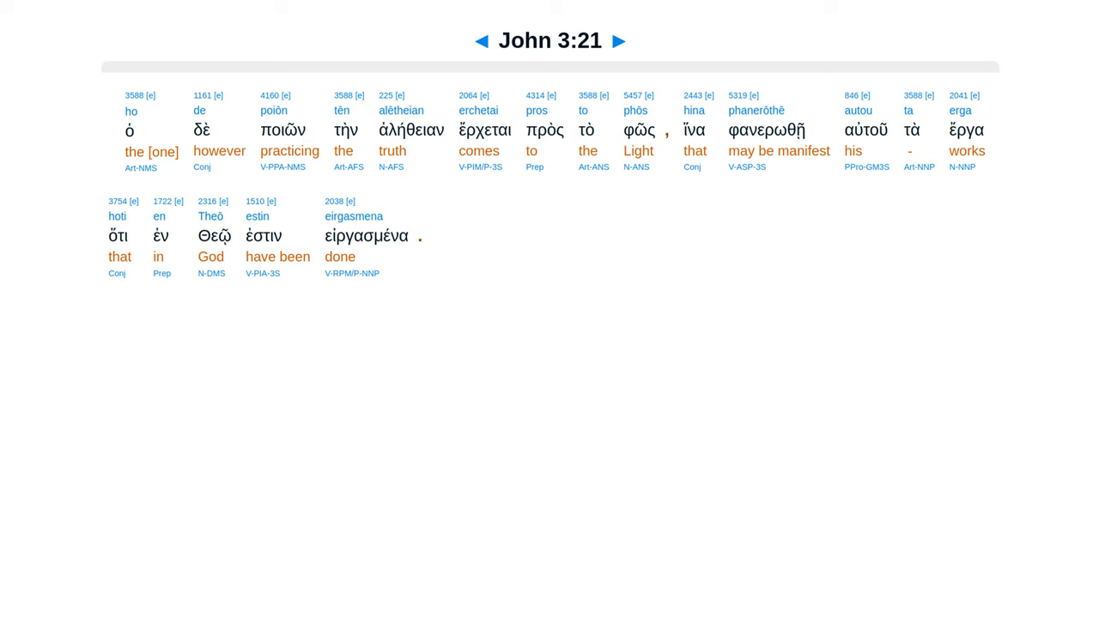
{"action": "left_click", "coordinate": [618, 41]}
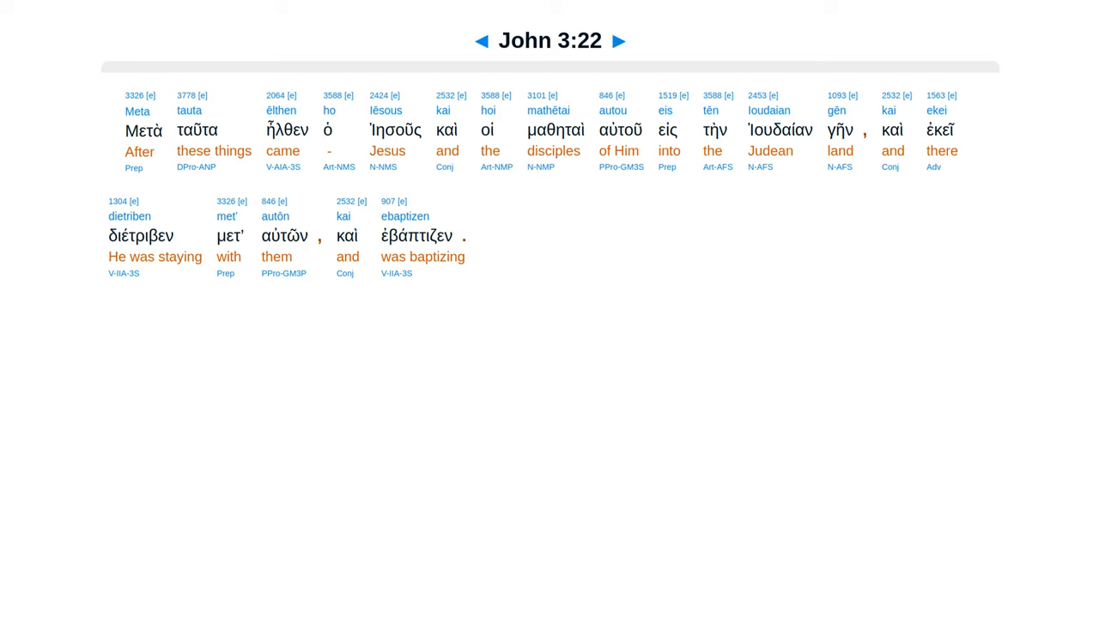
{"action": "left_click", "coordinate": [618, 42]}
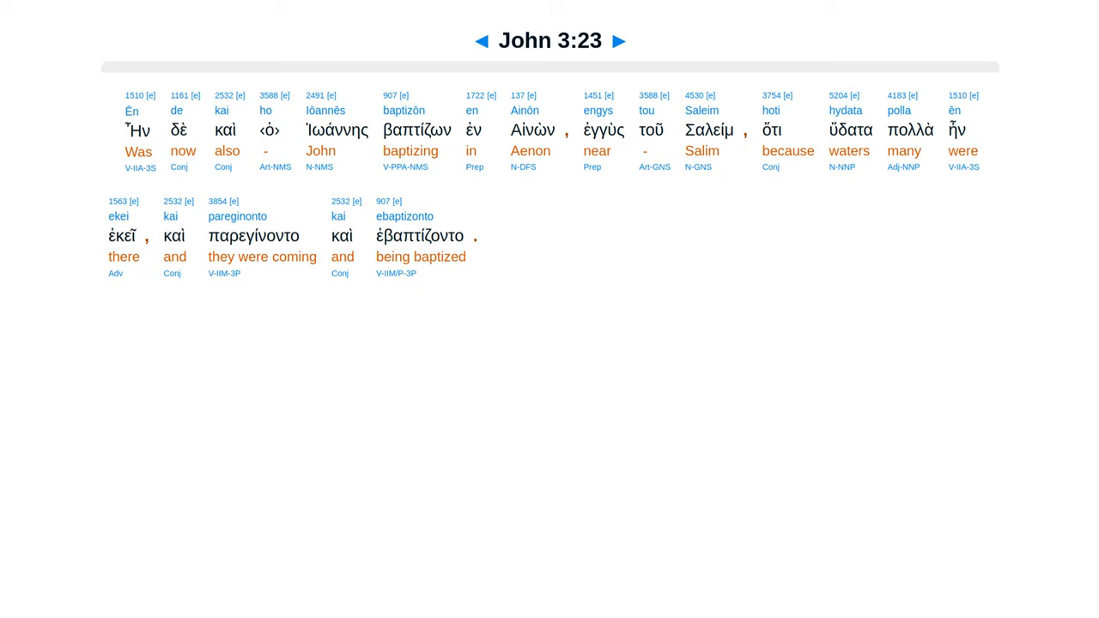
- Step through John 3:24, 3:25 and 3:26 to display the interlinear of John 3:27
{"action": "left_click", "coordinate": [617, 41]}
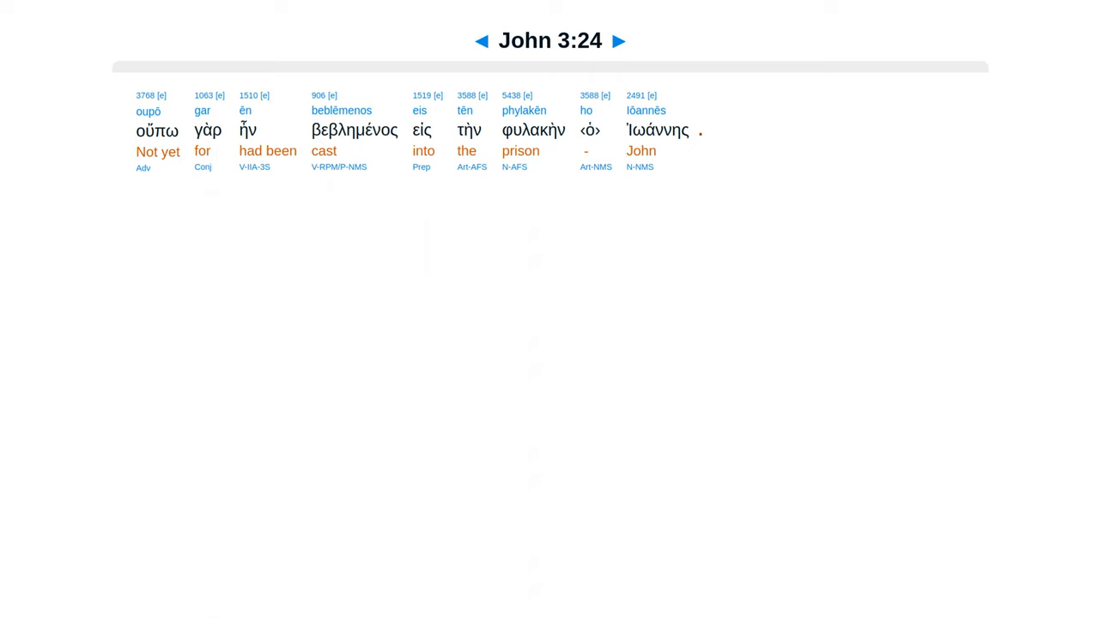
{"action": "left_click", "coordinate": [618, 42]}
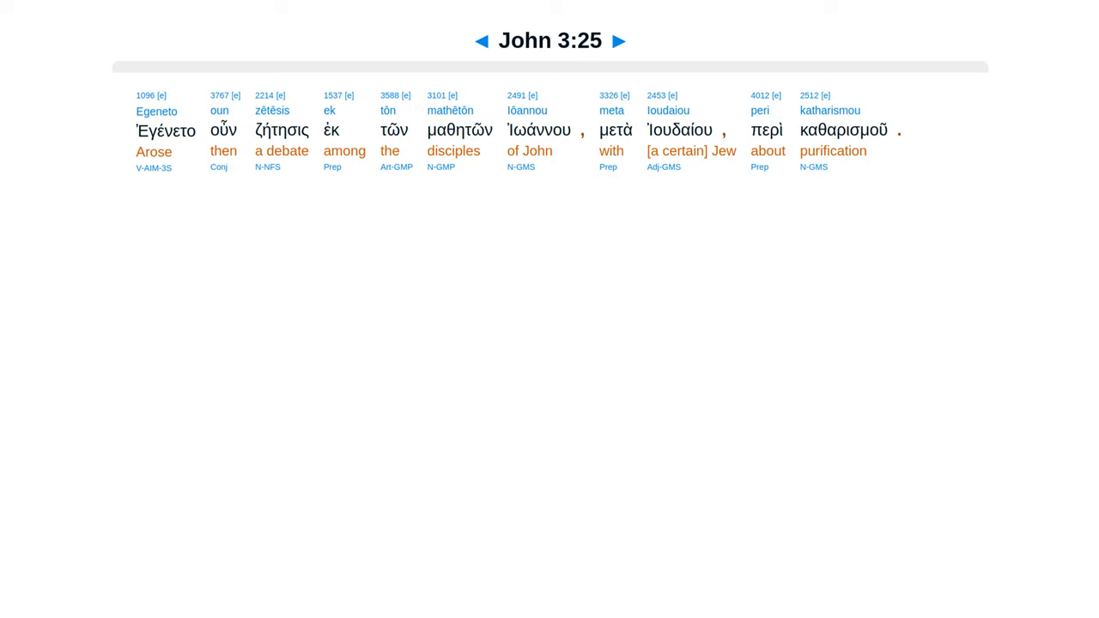
{"action": "left_click", "coordinate": [618, 42]}
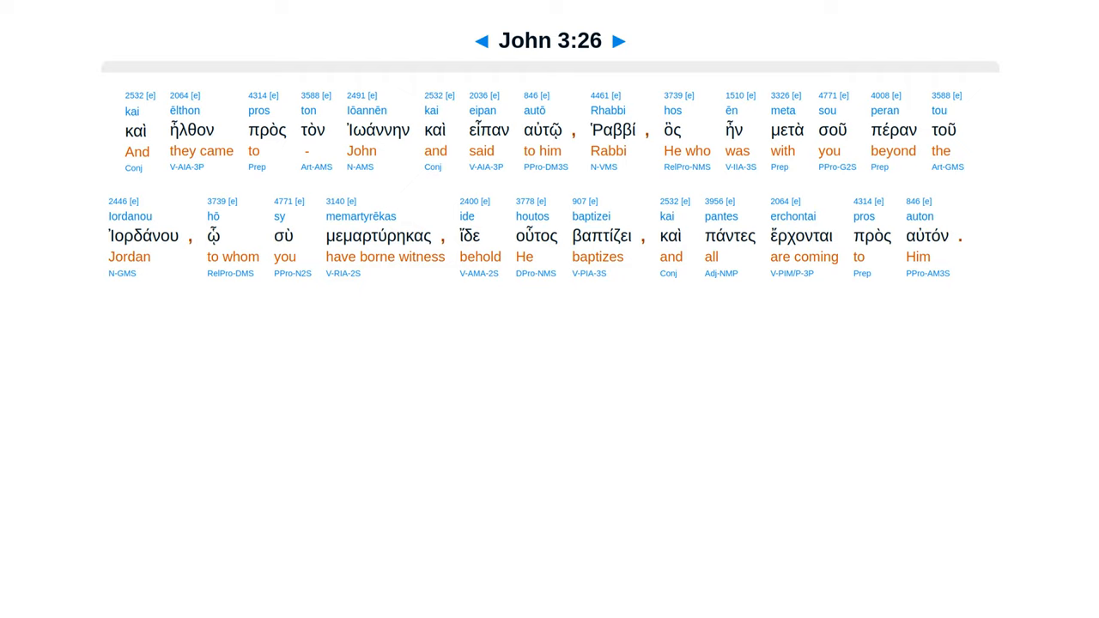
{"action": "left_click", "coordinate": [618, 42]}
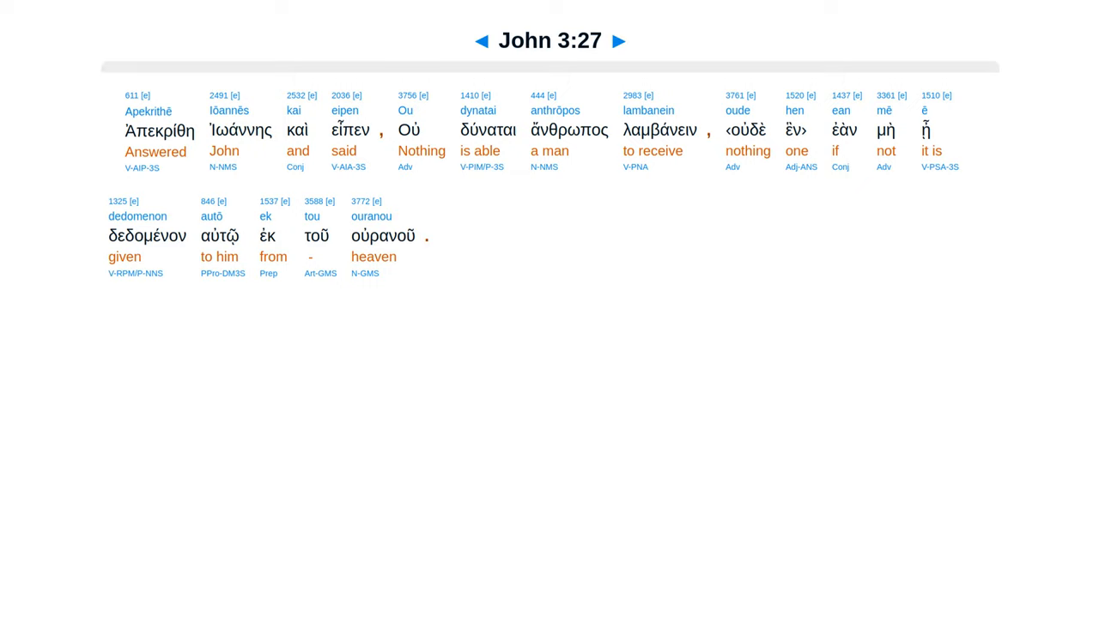
- Advance through John 3:28, 3:29 and 3:30 to show the interlinear of John 3:31
{"action": "left_click", "coordinate": [618, 41]}
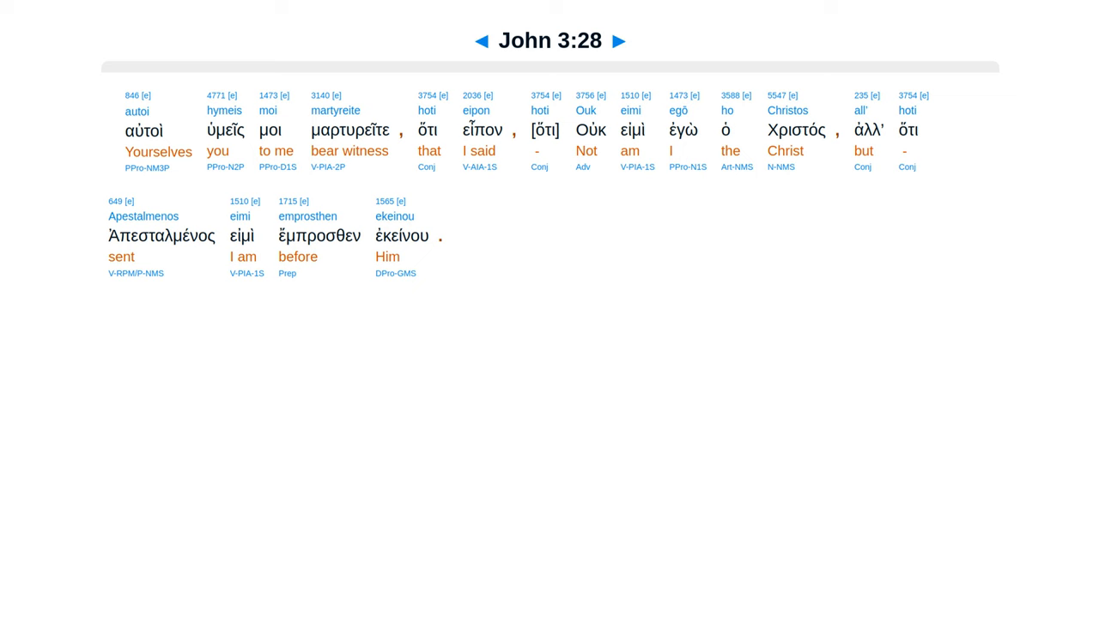
{"action": "left_click", "coordinate": [618, 41]}
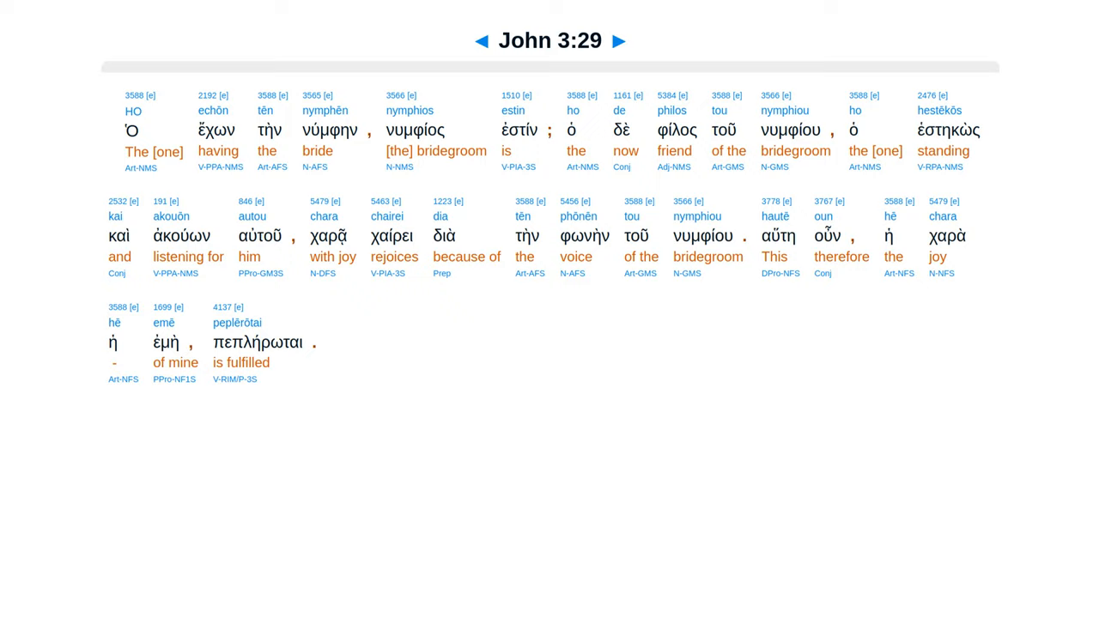
{"action": "left_click", "coordinate": [618, 41]}
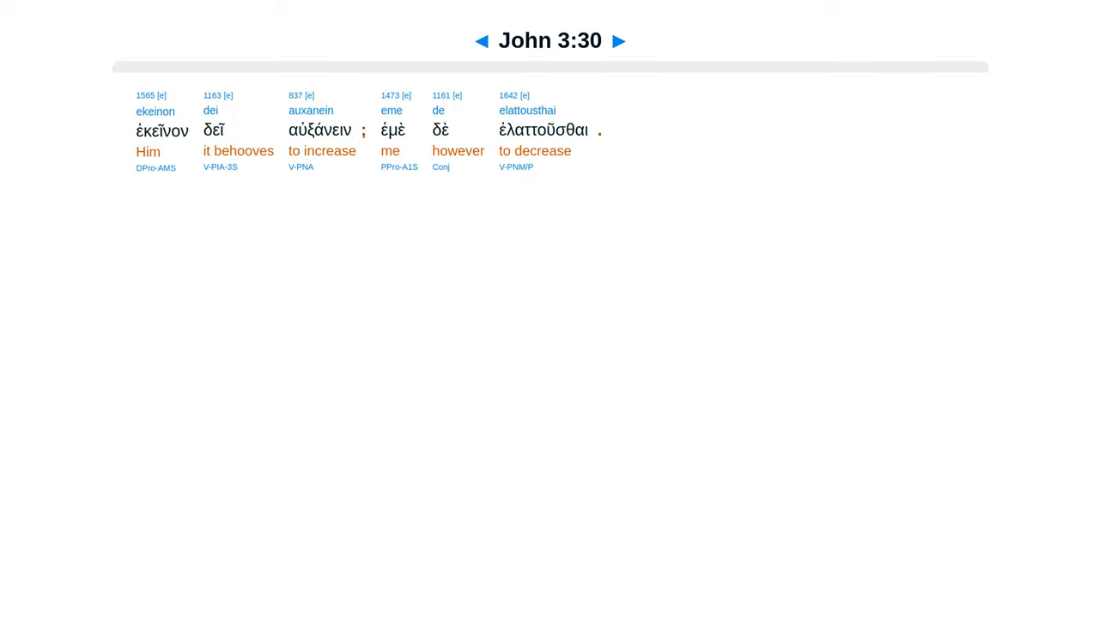
{"action": "left_click", "coordinate": [618, 41]}
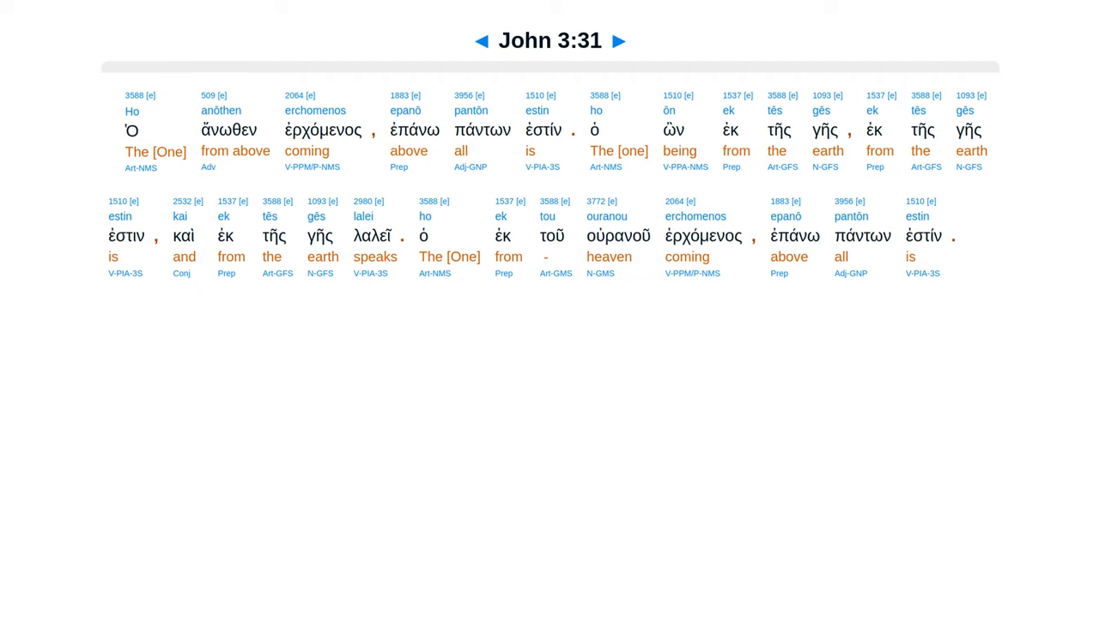
- Step through John 3:32 to 3:35 to reach the final verse, John 3:36
{"action": "left_click", "coordinate": [618, 41]}
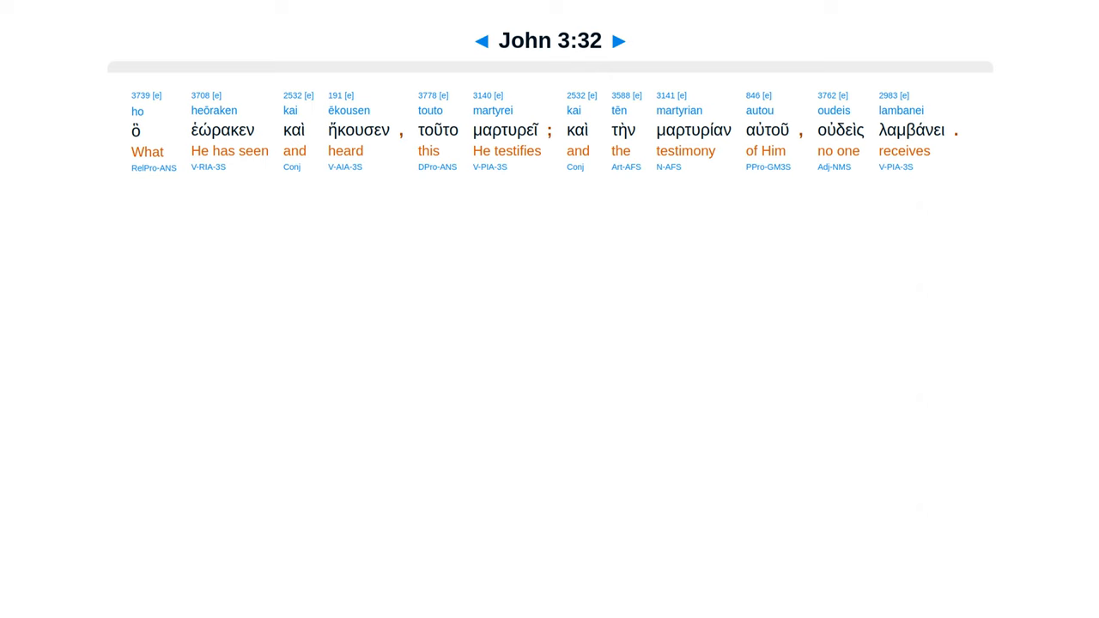
{"action": "left_click", "coordinate": [618, 41]}
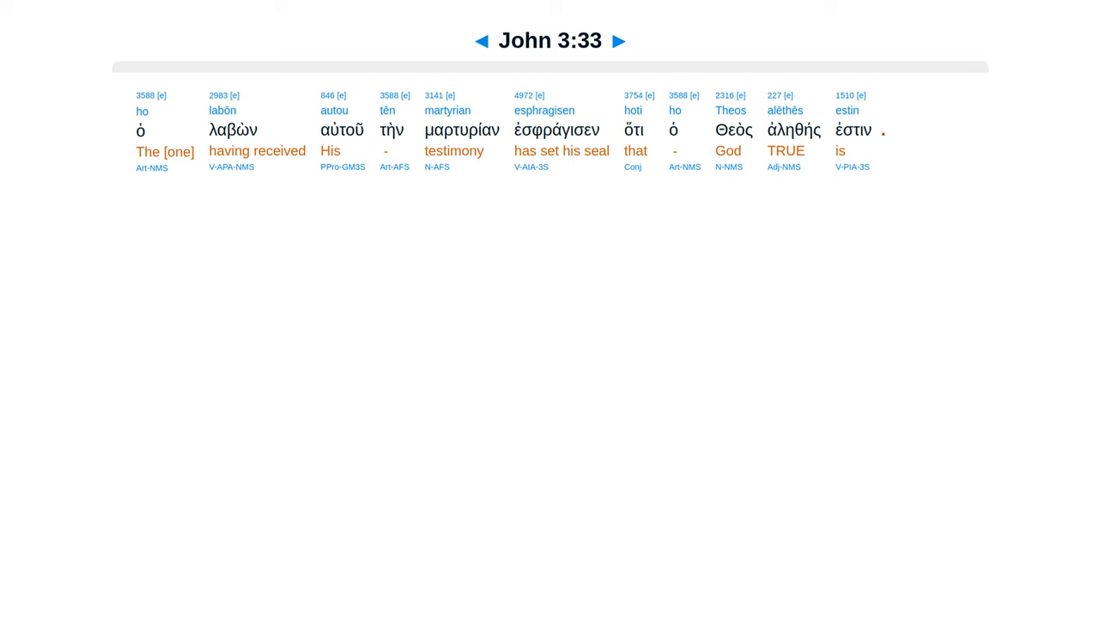
{"action": "left_click", "coordinate": [618, 41]}
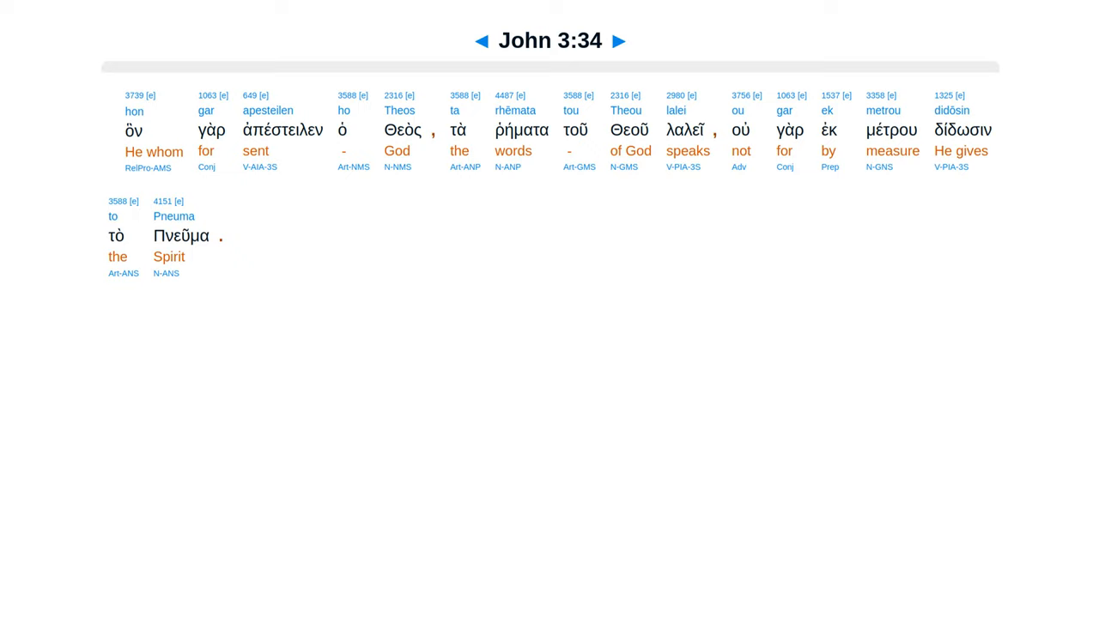
{"action": "left_click", "coordinate": [618, 41]}
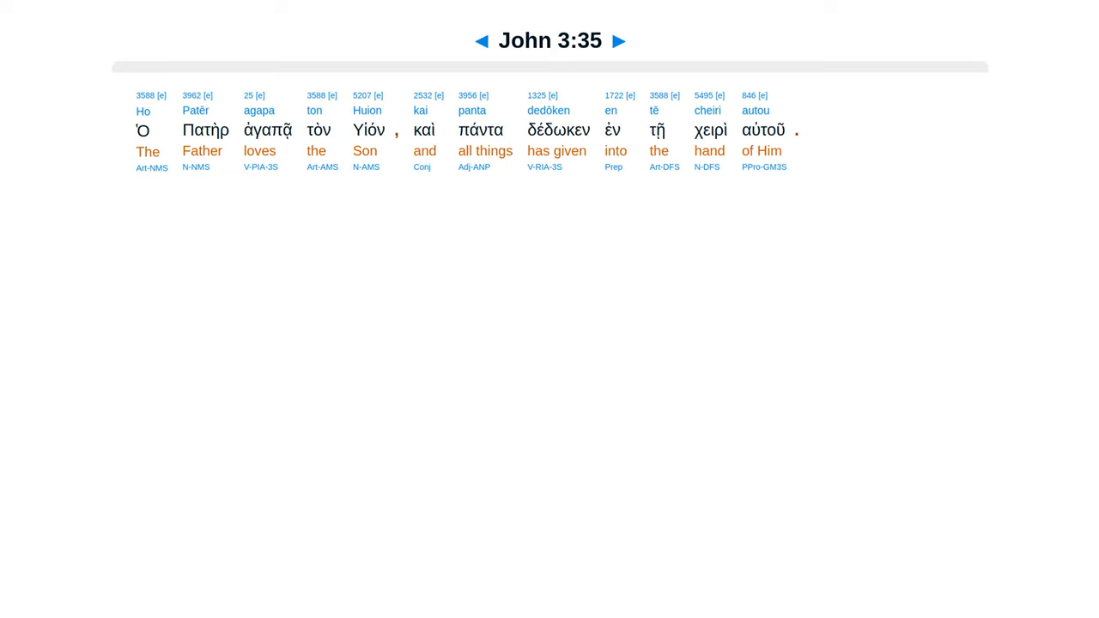
{"action": "left_click", "coordinate": [618, 41]}
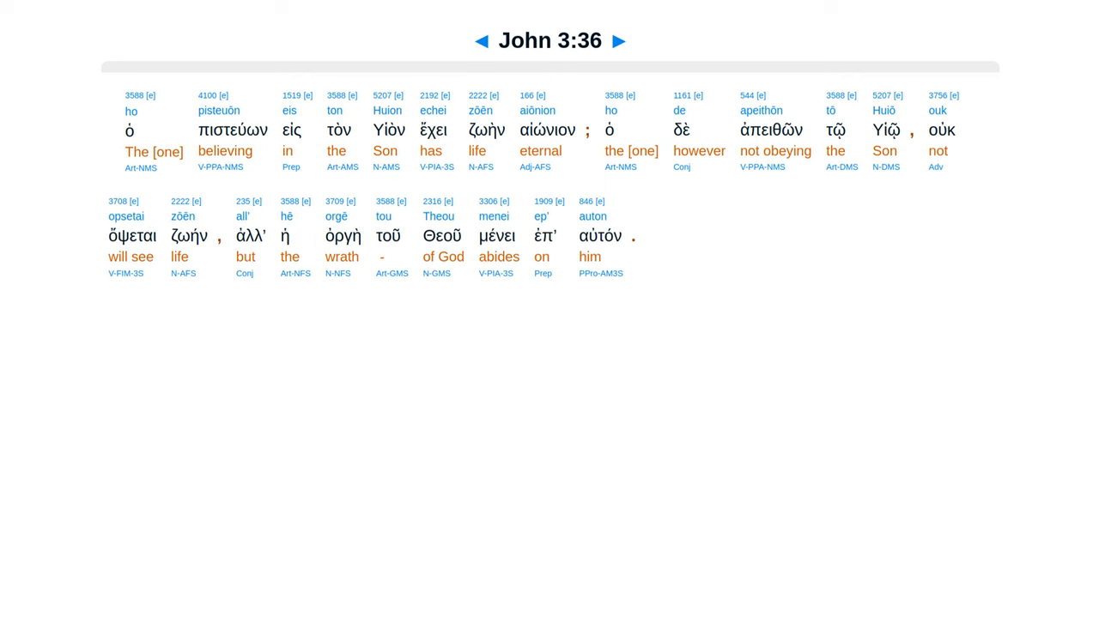